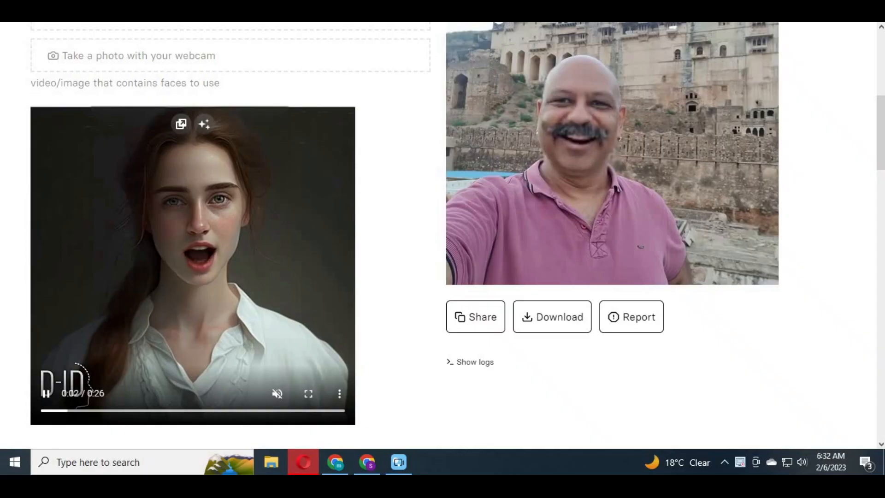
Upload the glasses-wearing woman's portrait from Downloads as the face input
scroll("up", 3)
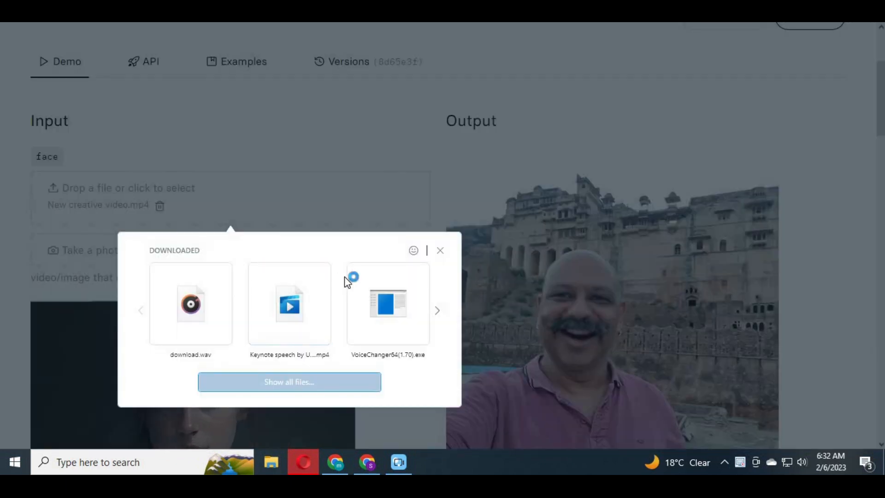
left_click(289, 382)
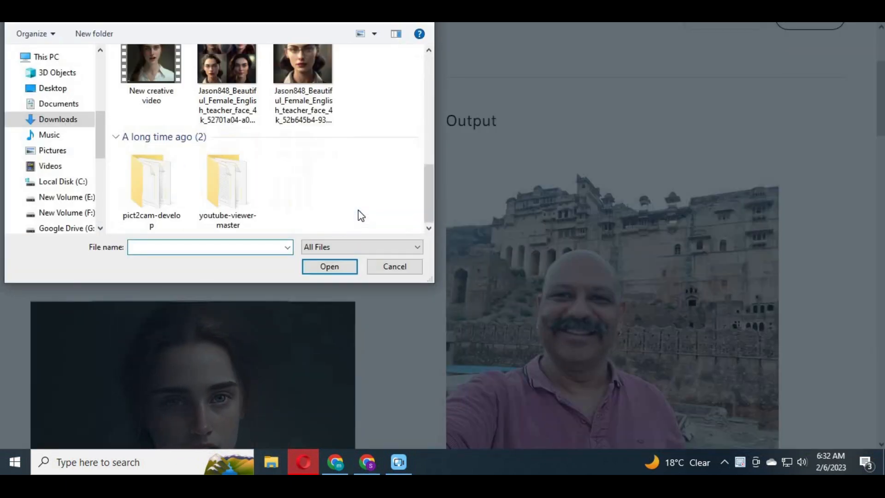
left_click(303, 160)
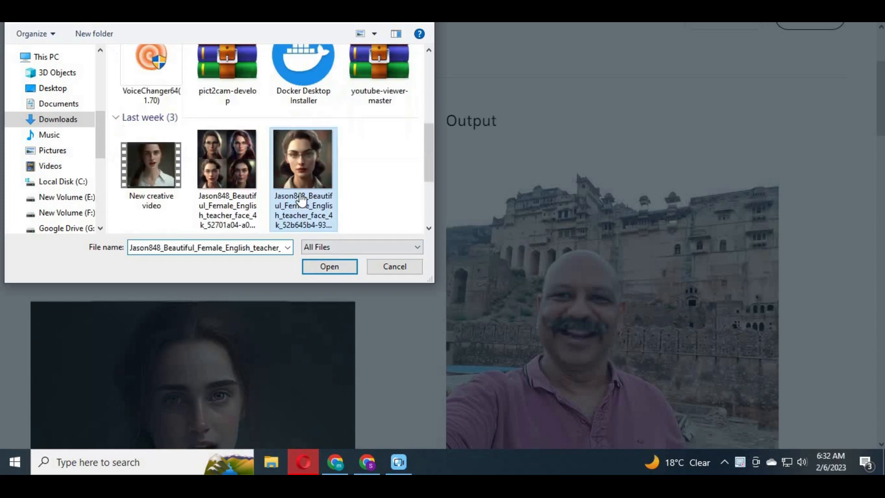
left_click(328, 266)
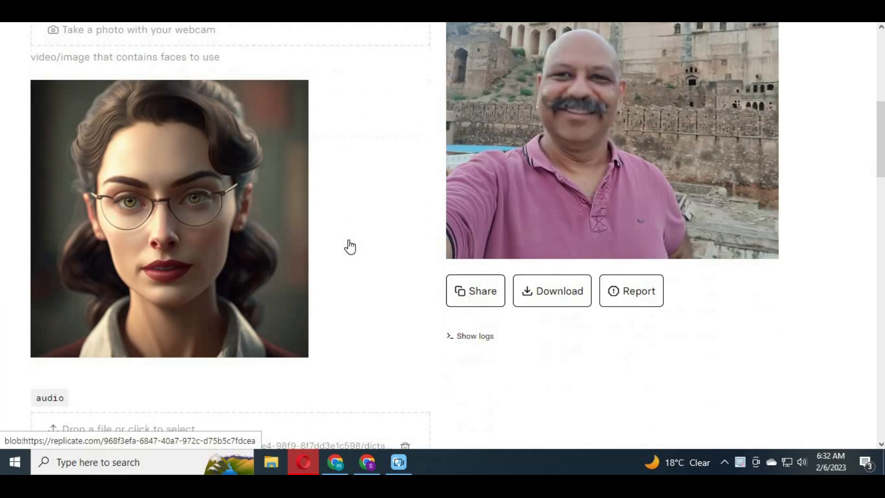
Load download.wav from Downloads as the audio input
scroll("down", 3)
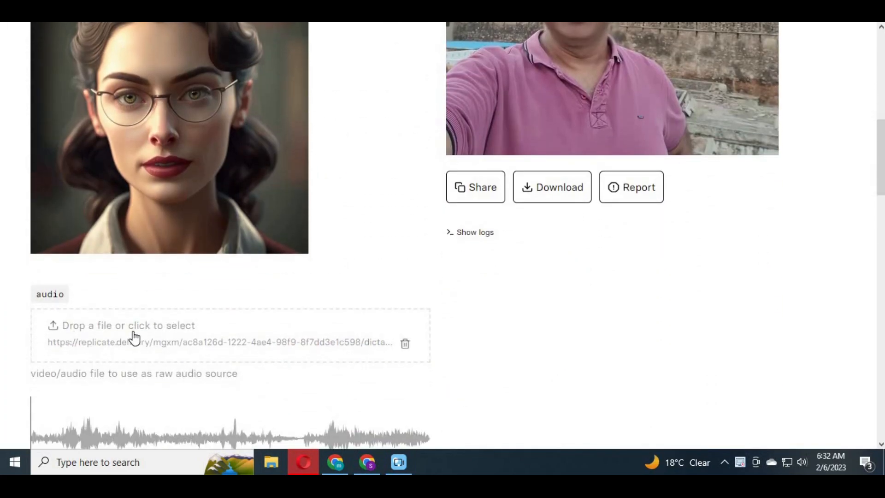
scroll("down", 3)
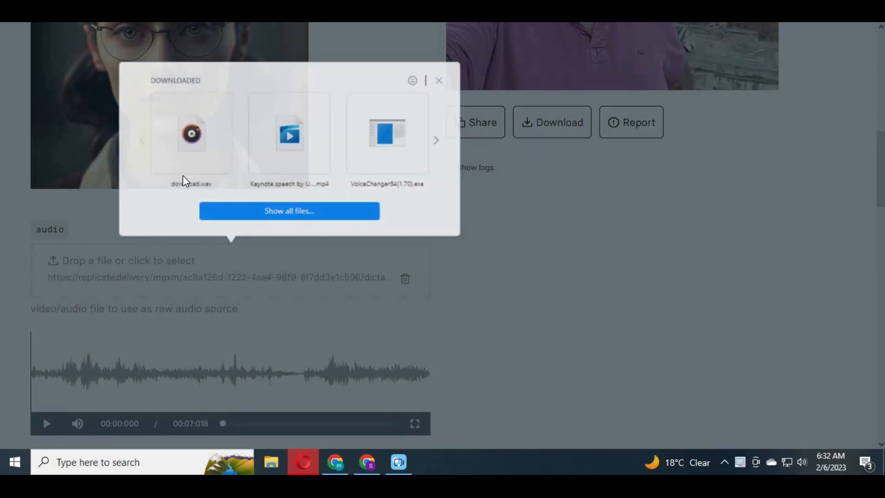
left_click(289, 211)
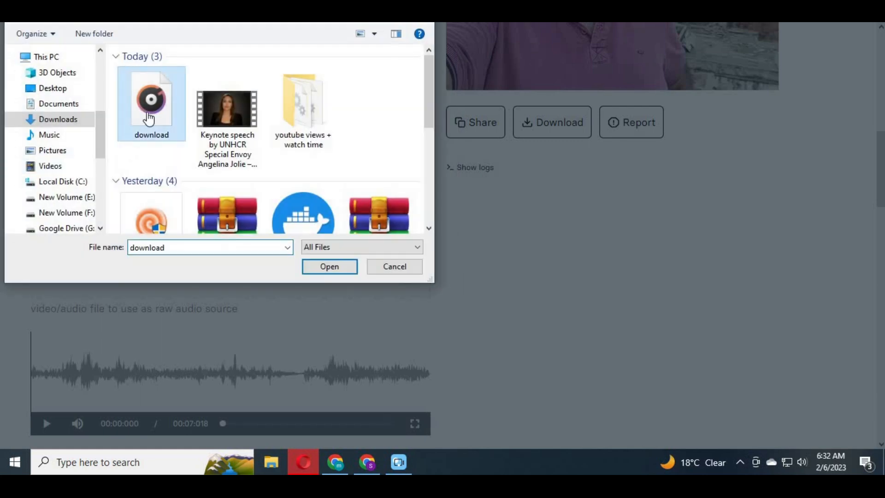
left_click(329, 266)
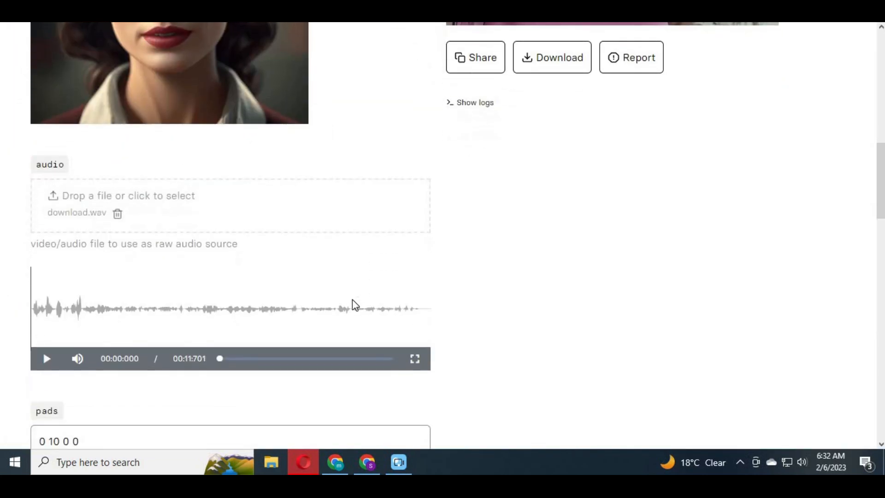
Submit the lip-sync prediction
scroll("down", 3)
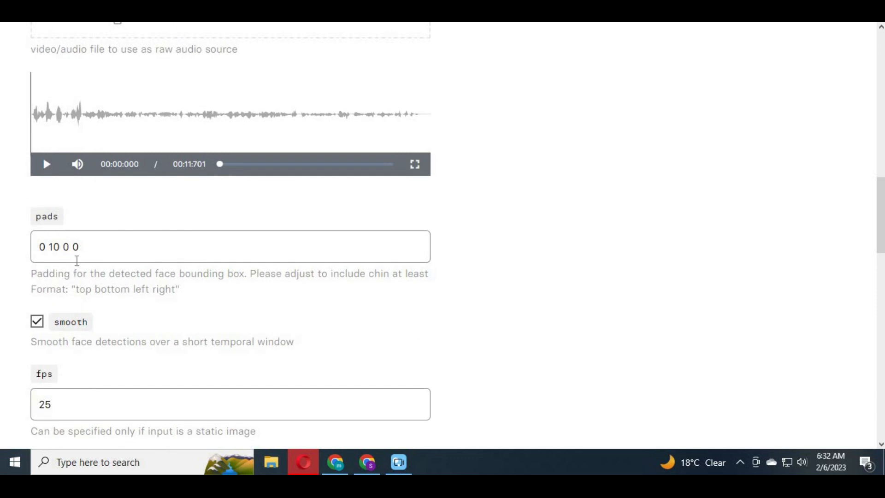
scroll("down", 3)
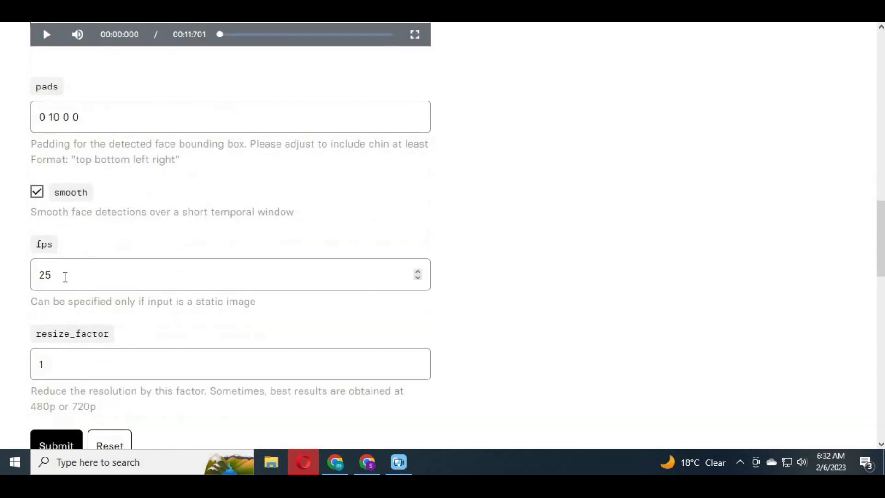
scroll("down", 3)
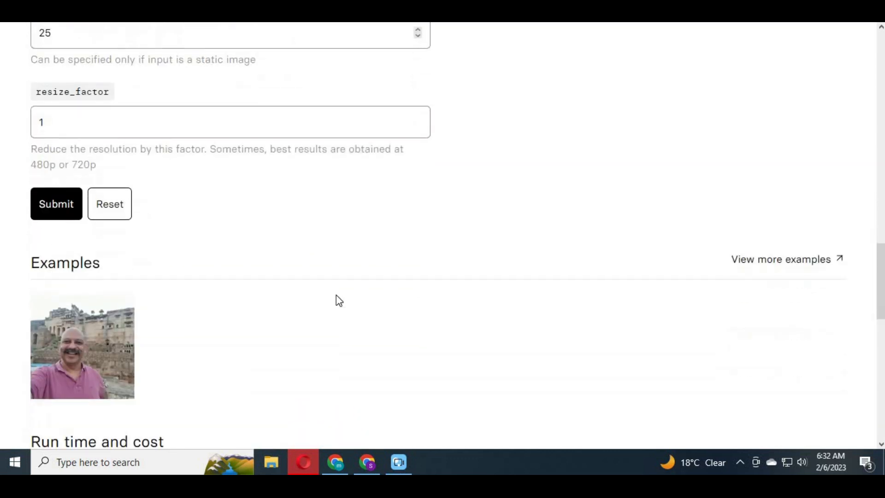
left_click(56, 204)
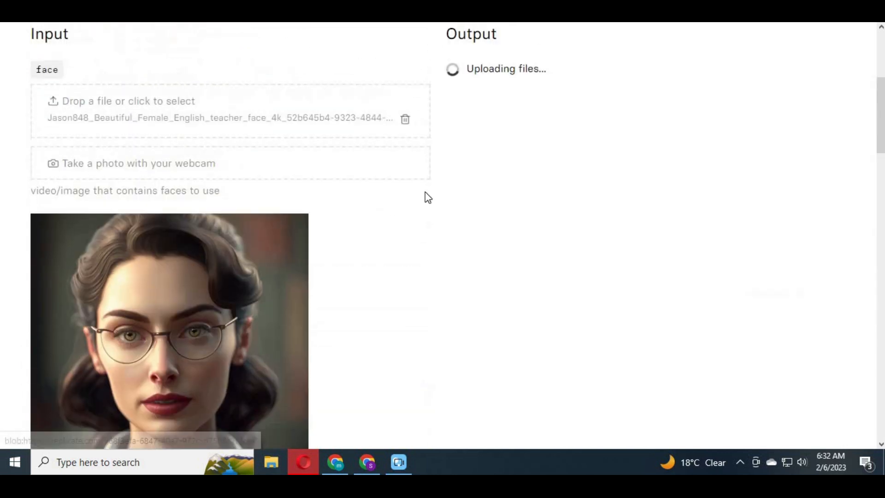
mouse_move(527, 252)
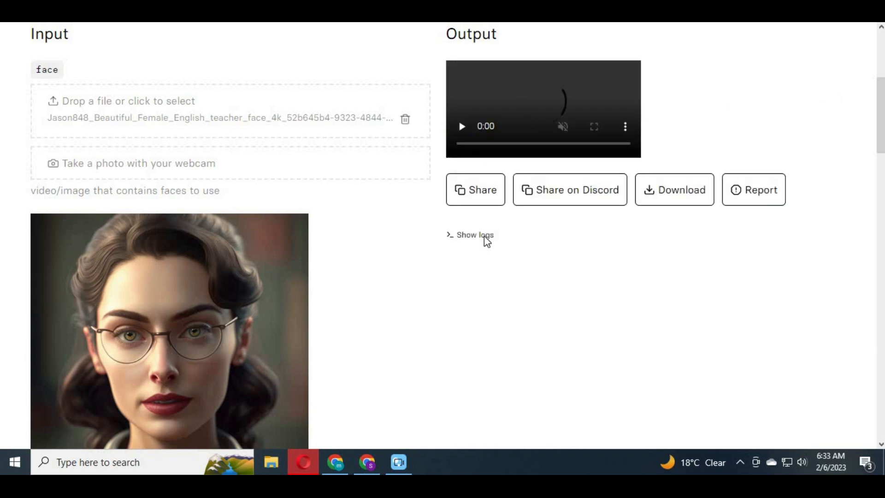
Play the finished 11-second lip-synced video of the bespectacled woman
left_click(461, 126)
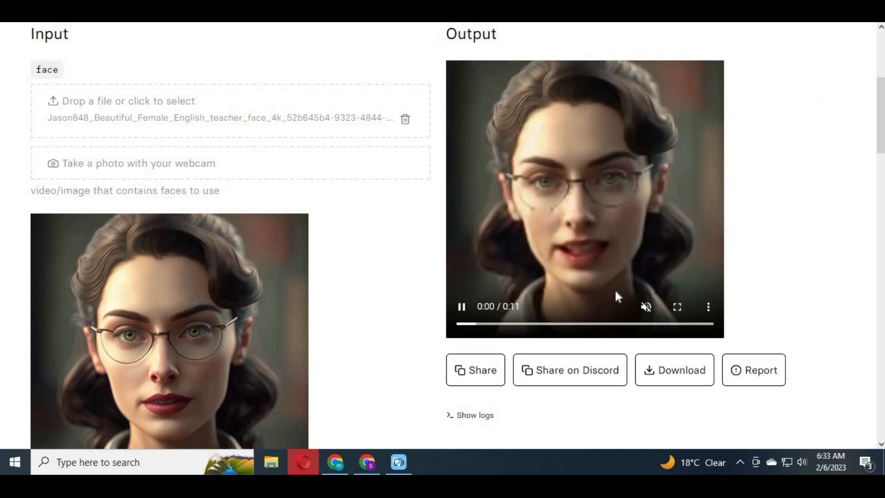